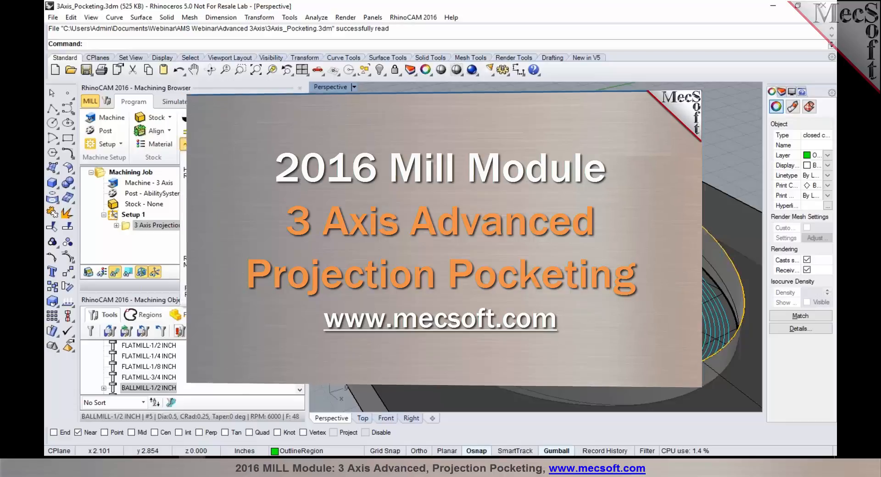
- Display the 3 Axis Projection Pocketing toolpath and view the sculpted pocket from directly above
click(207, 144)
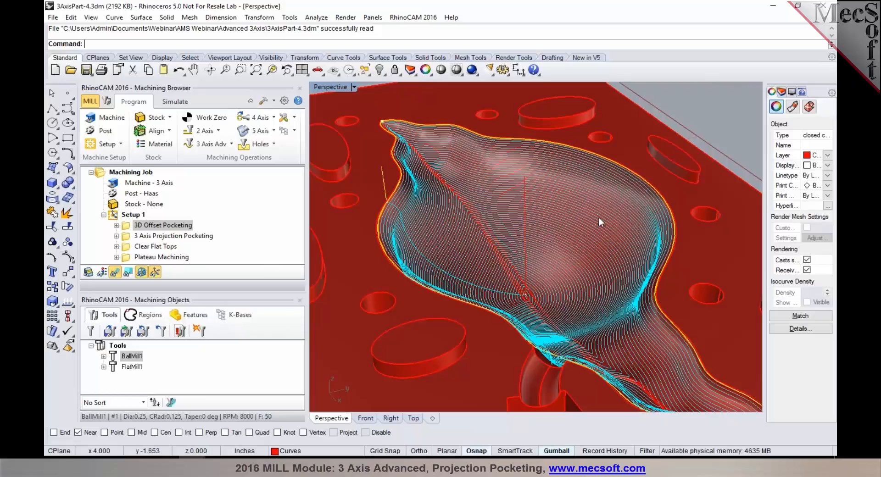
mouse_move(196, 237)
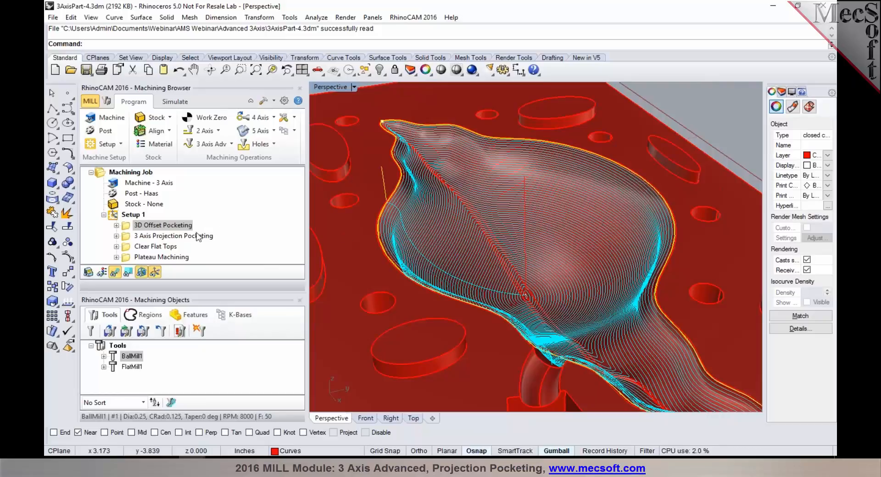
click(172, 236)
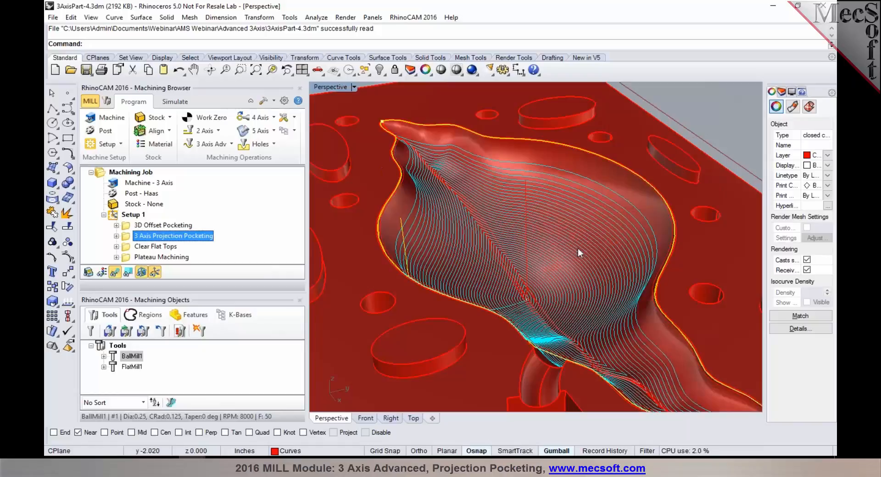
drag(579, 254, 537, 251)
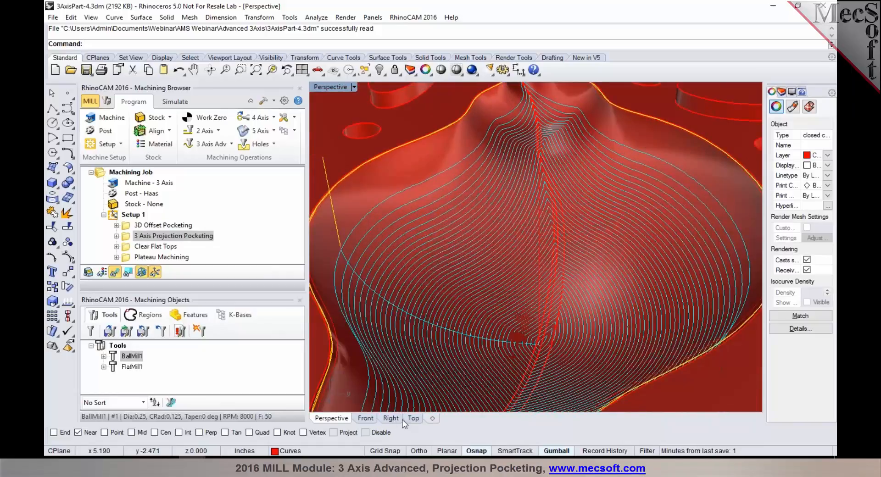
click(413, 418)
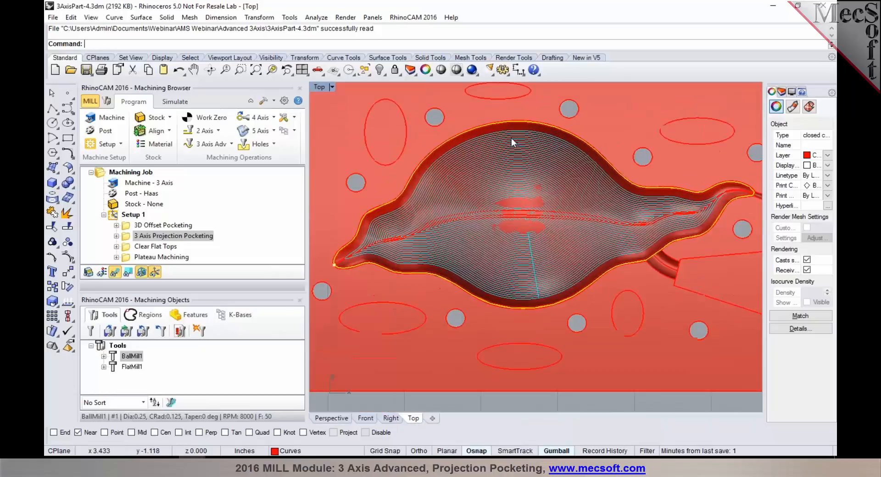
mouse_move(570, 142)
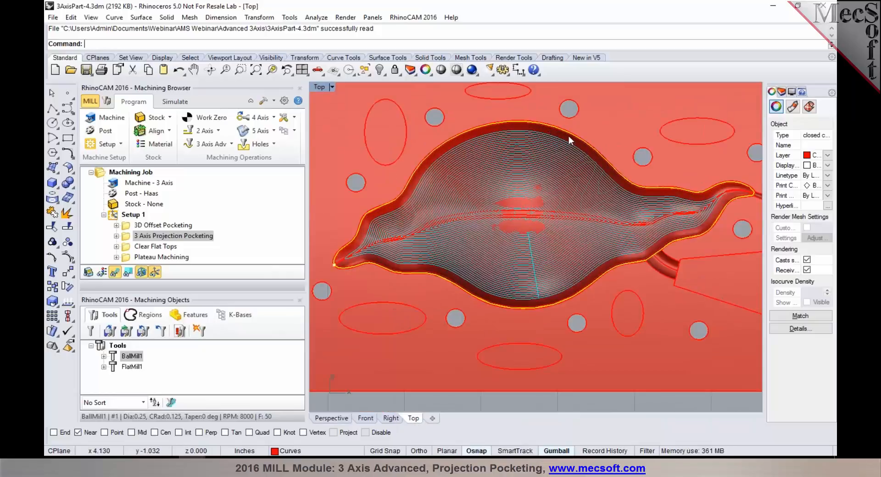
mouse_move(730, 198)
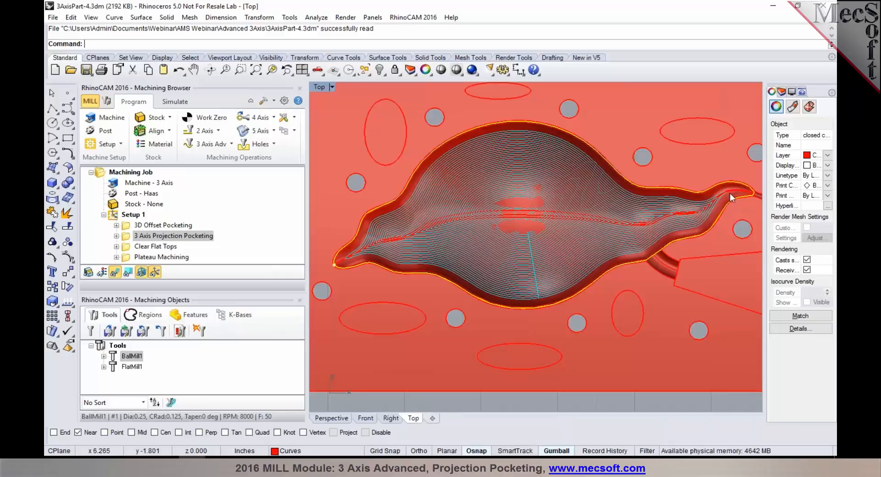
mouse_move(477, 302)
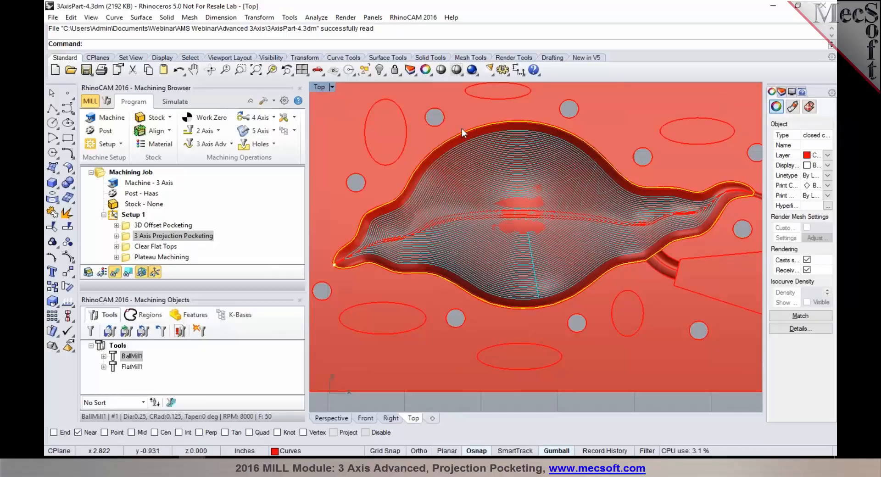
- Display the 3D Offset Pocketing toolpath, then the 3 Axis Projection Pocketing toolpath again
click(163, 225)
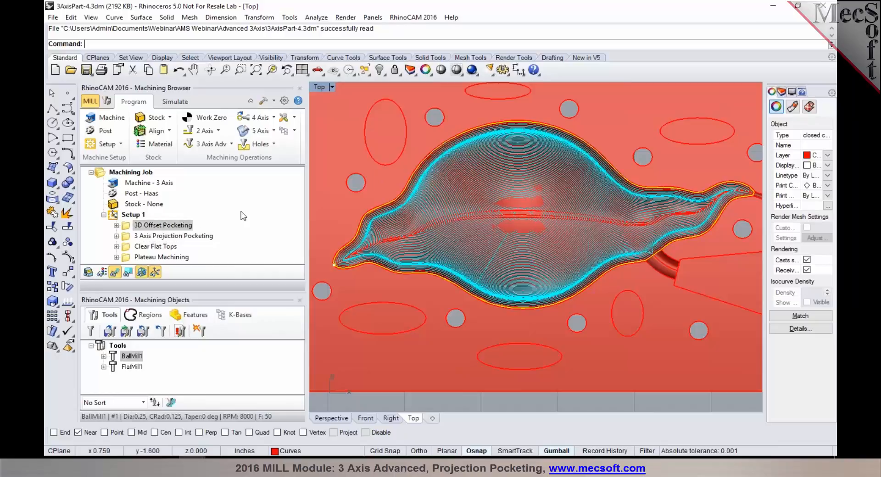
click(163, 225)
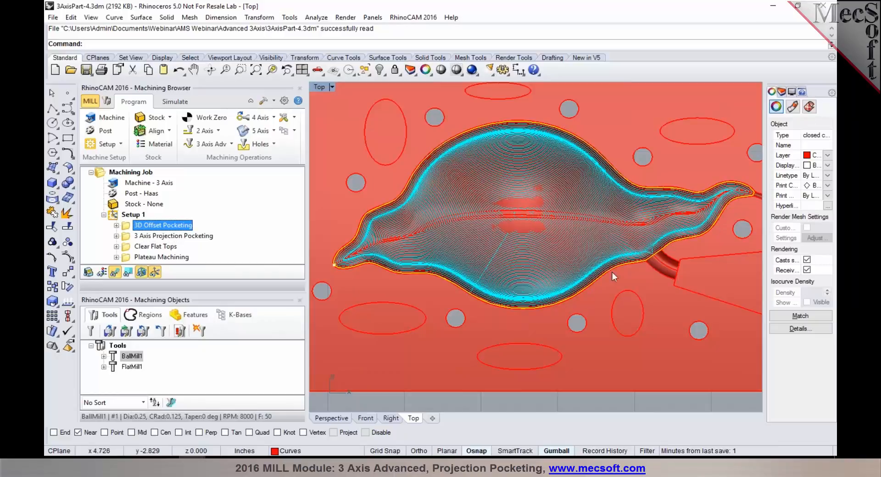
click(174, 236)
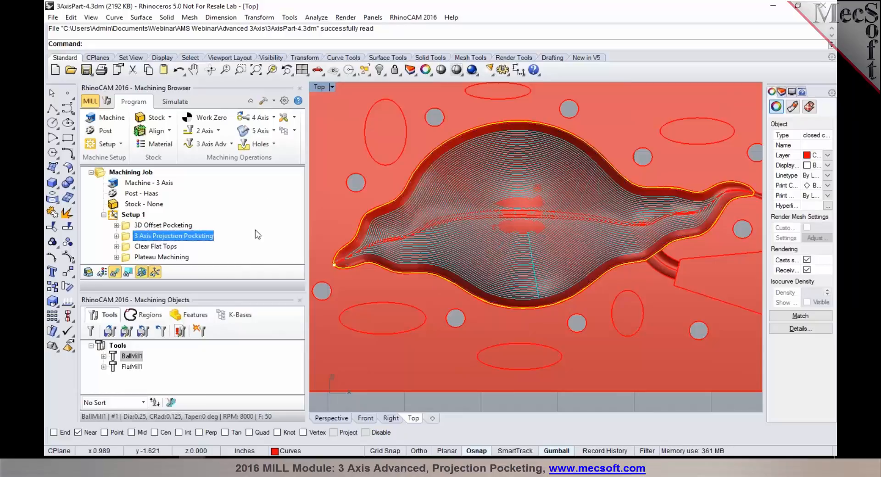
mouse_move(450, 213)
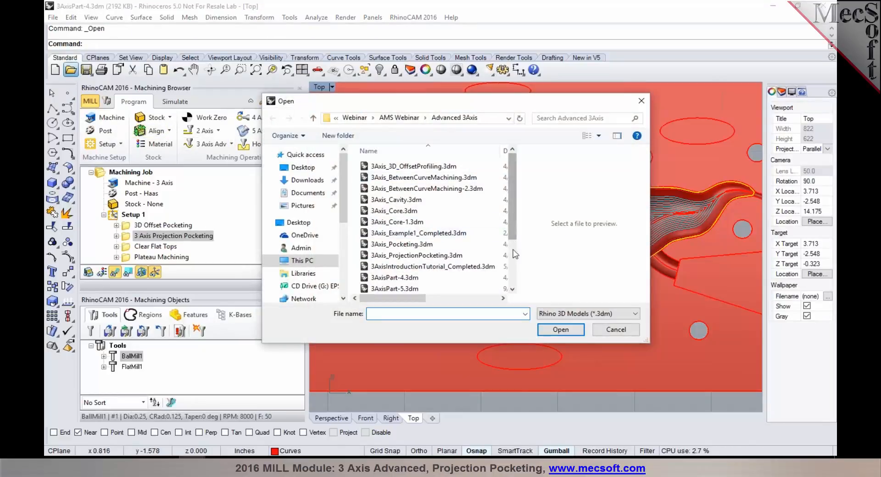
- Open the 3Axis_Pocketing.3dm model with its elliptical pocket
click(402, 244)
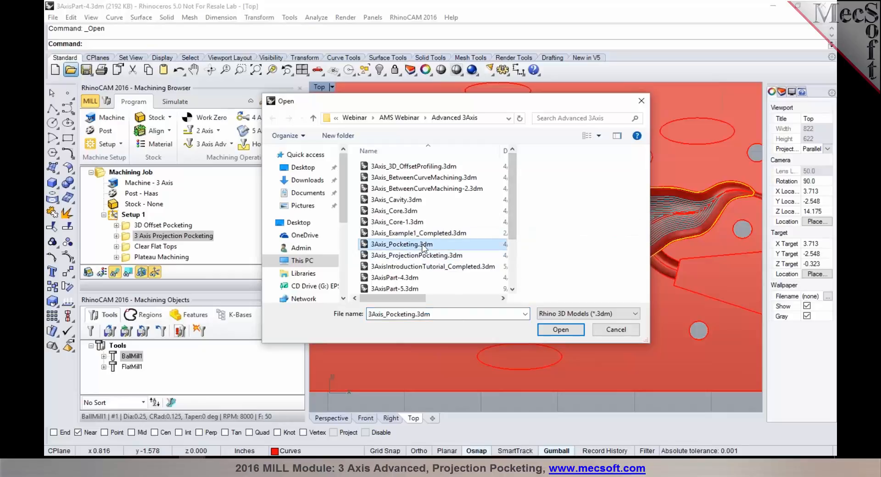
click(561, 329)
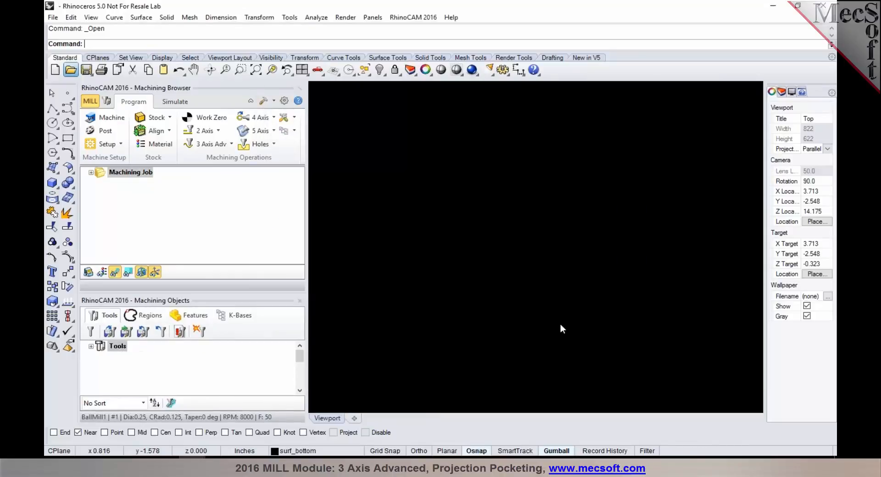
click(69, 70)
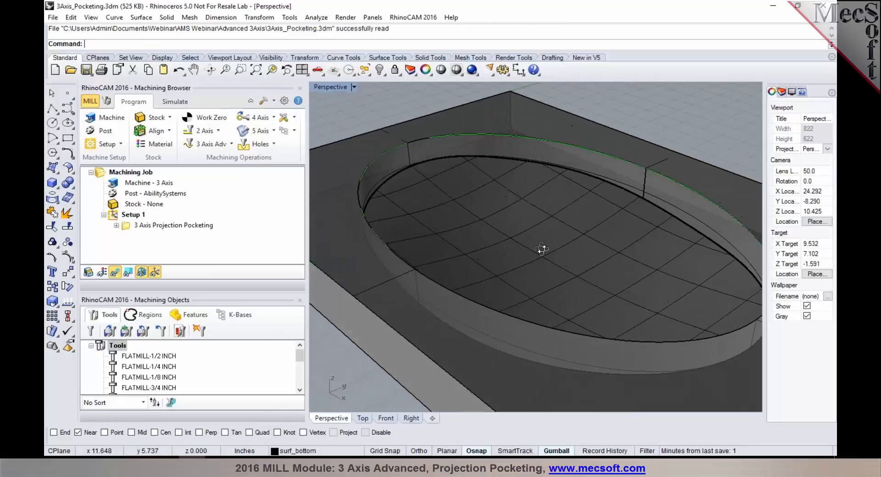
- Orbit into the elliptical pocket and display the projection pocketing toolpath on its floor
drag(542, 251, 469, 233)
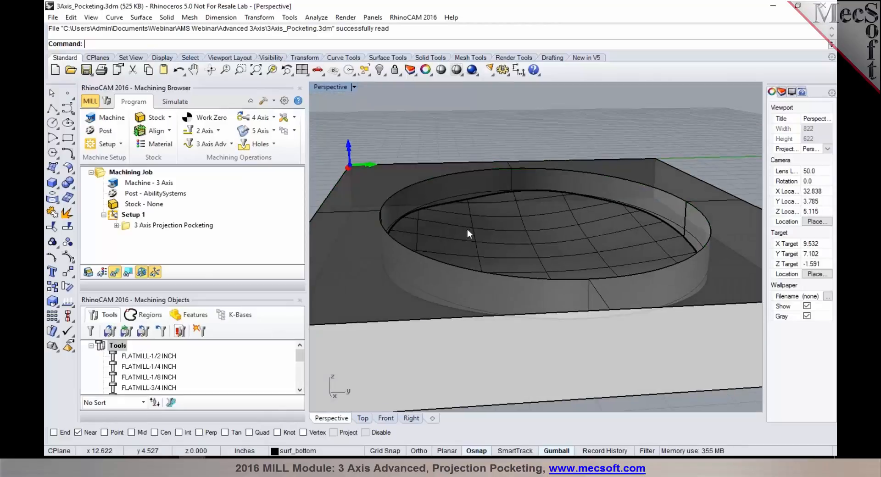
mouse_move(525, 242)
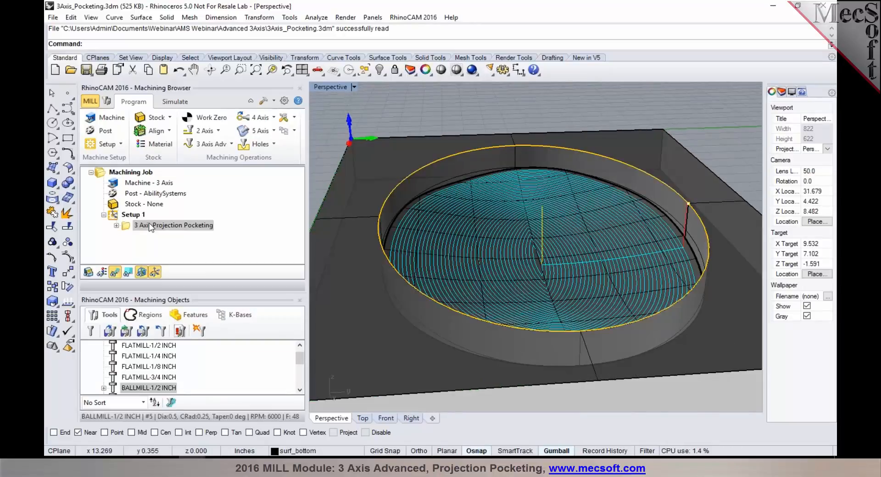
click(172, 225)
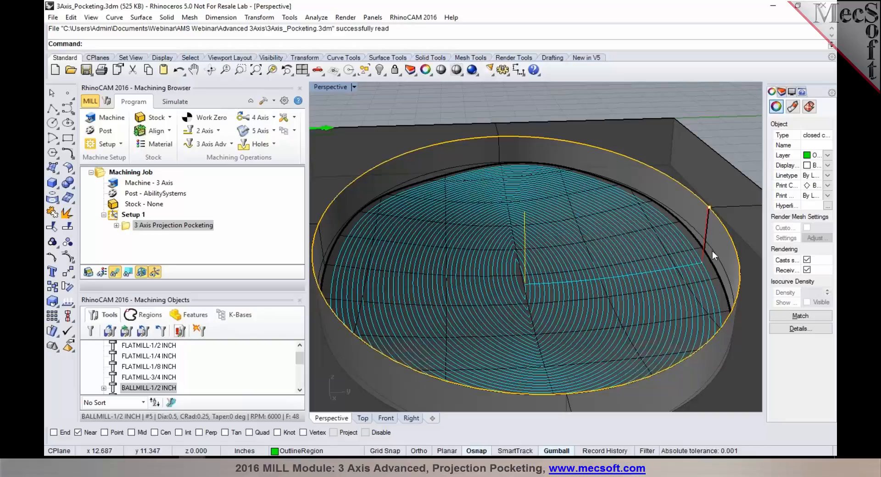
mouse_move(527, 351)
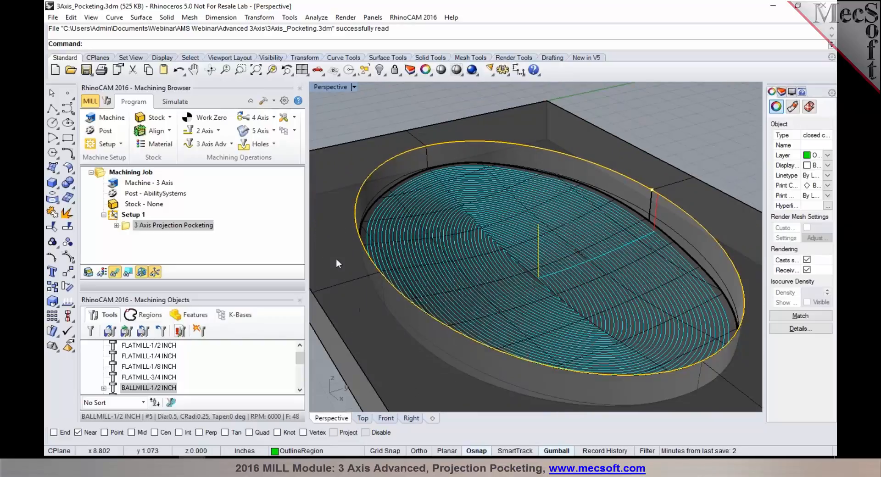
- Create a new Projection Pocketing operation from the 3 Axis Adv list, using DriveRegion 1
click(230, 144)
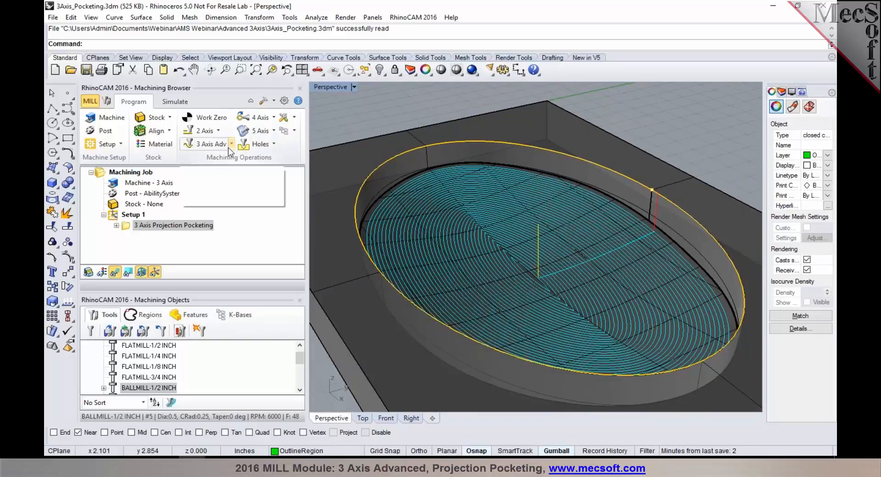
click(207, 144)
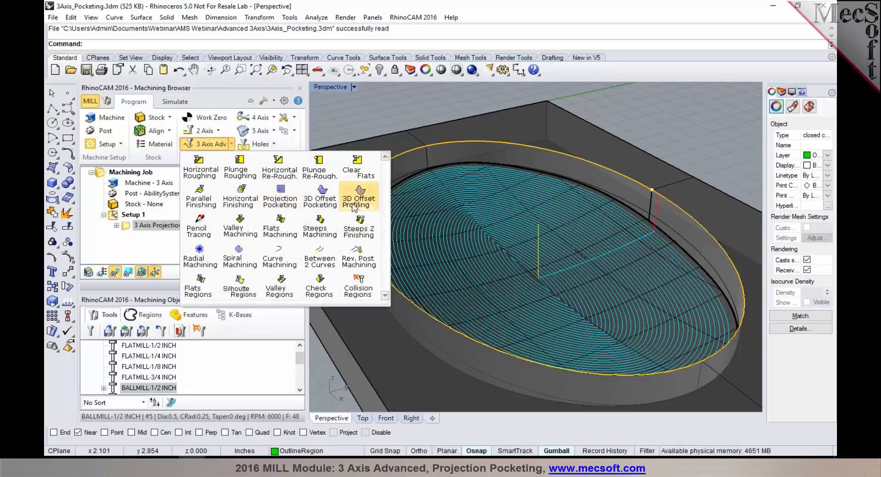
mouse_move(280, 195)
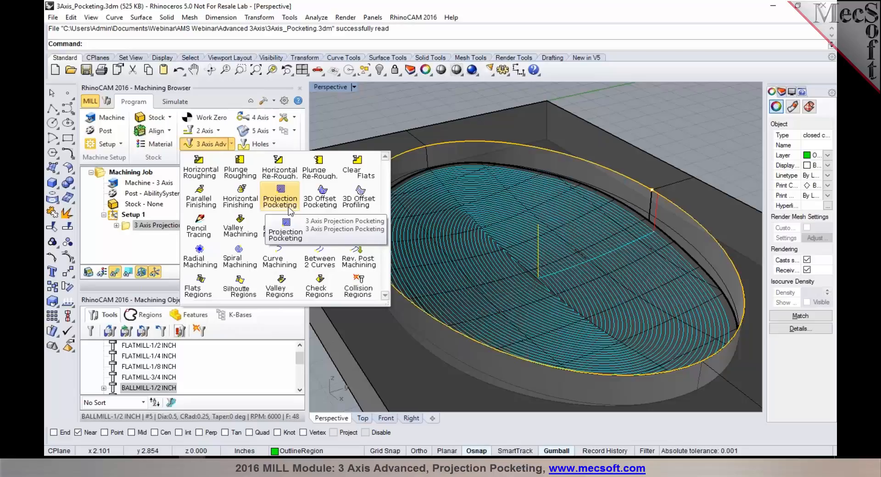
click(279, 235)
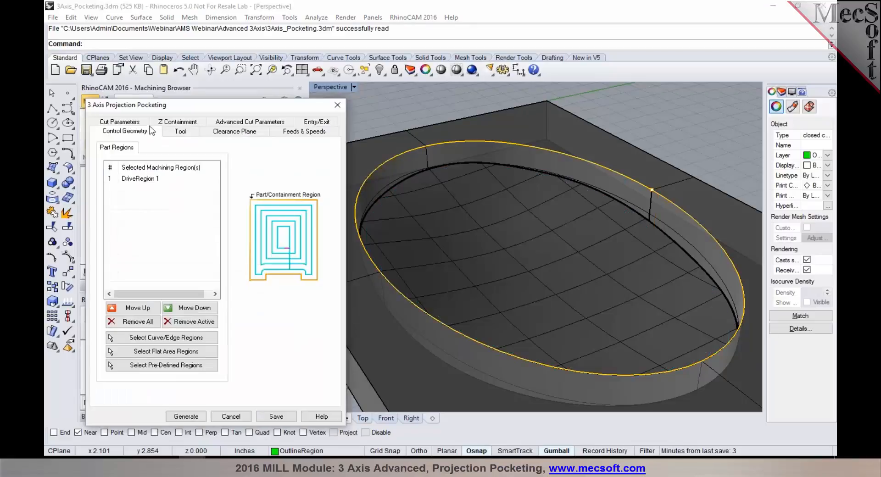
- Show the Cut Parameters: 0.001 tolerances, 2D Offset pattern, Mixed direction, 25% stepover
click(120, 122)
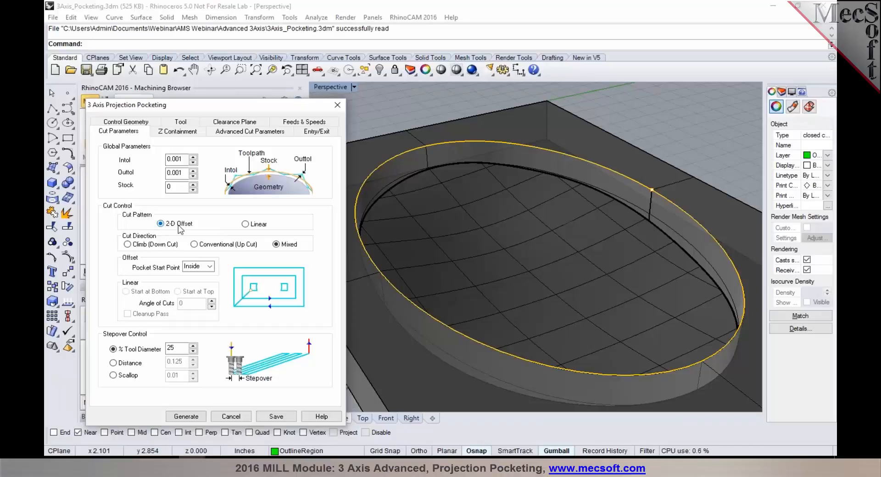
mouse_move(246, 228)
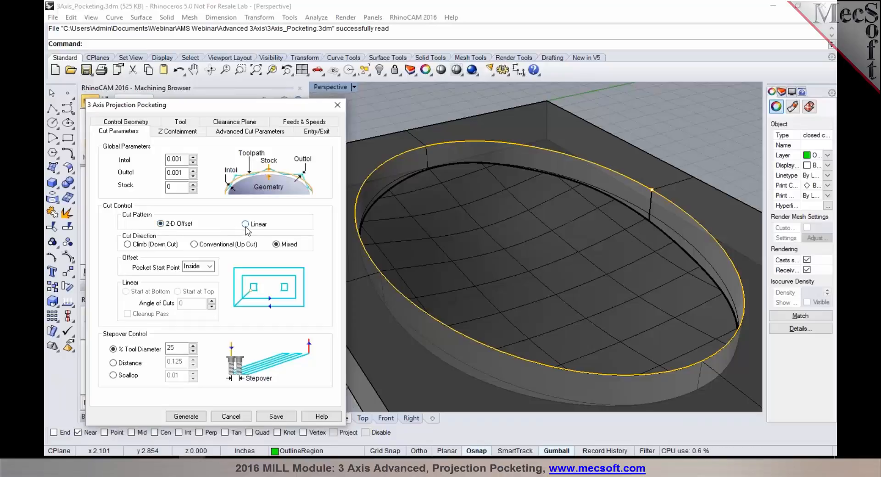